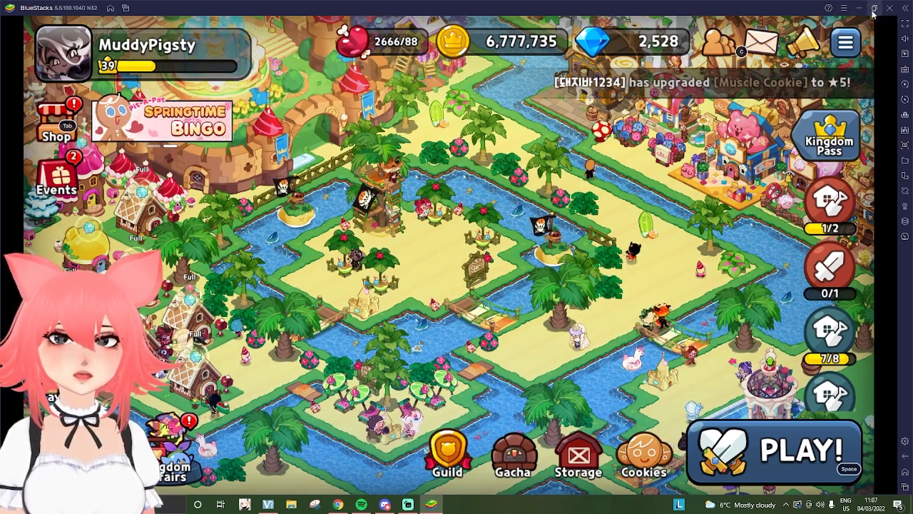
Switch from the Cookie Run: Kingdom window to the browser tab showing the BlueStacks download page
left_click(866, 9)
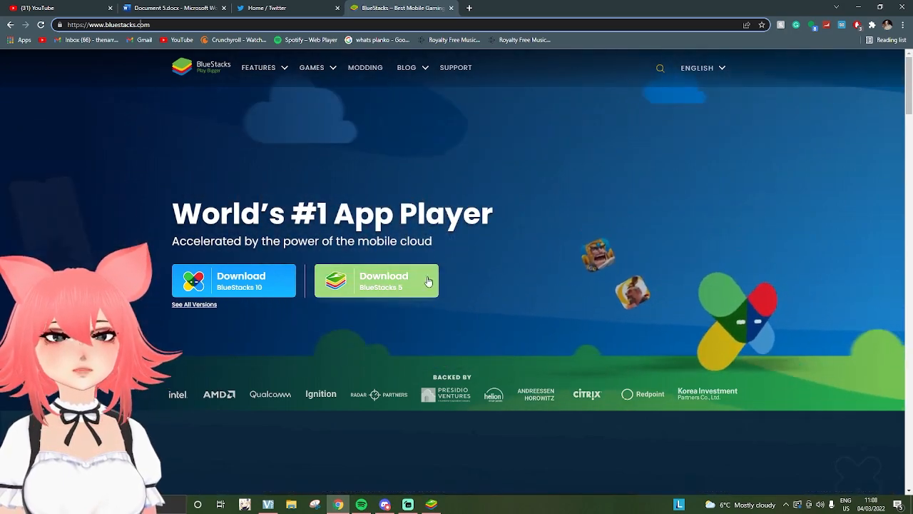
Minimize the browser to reveal the windowed BlueStacks player still running the game
left_click(197, 505)
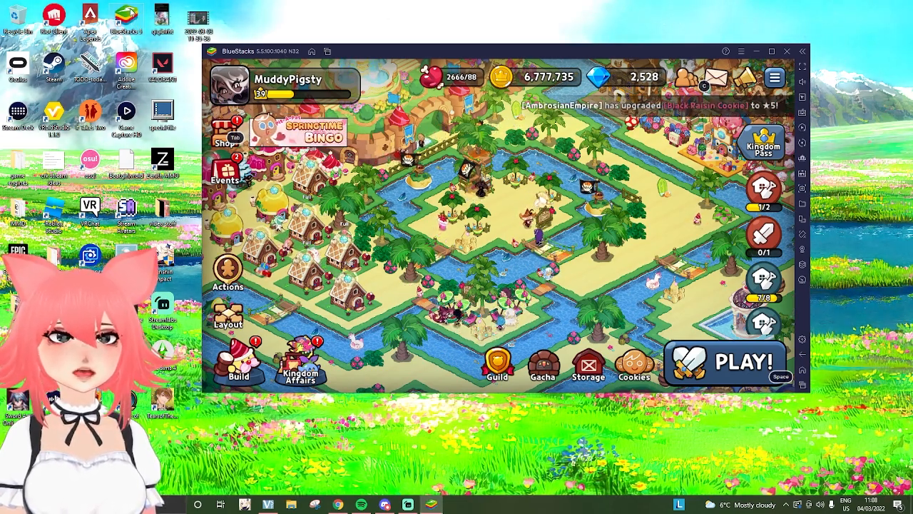
Exit the game via the Home button to the installed-apps screen with Play Store and both Cookie Run titles
left_click(311, 51)
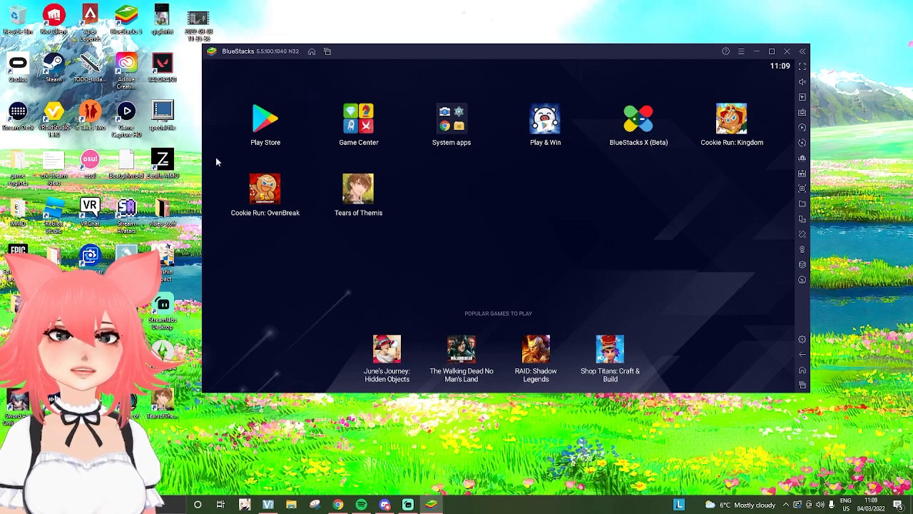
mouse_move(407, 165)
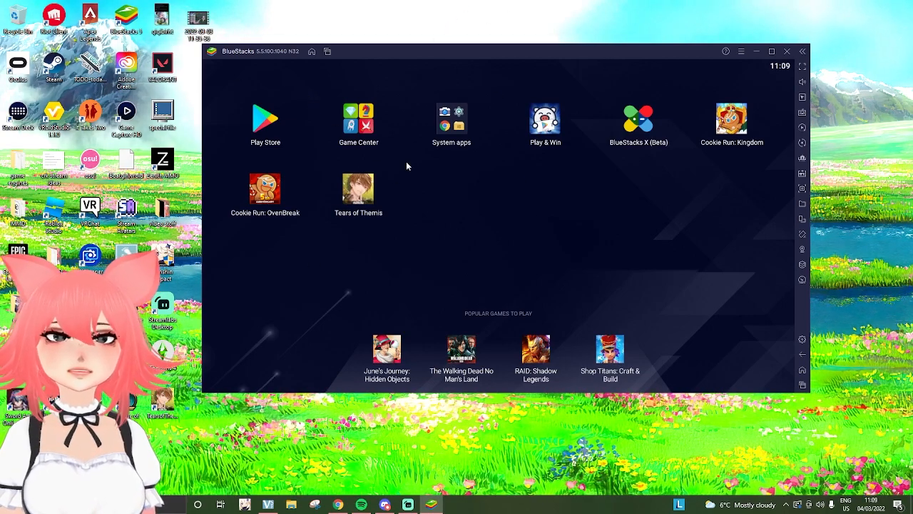
mouse_move(433, 191)
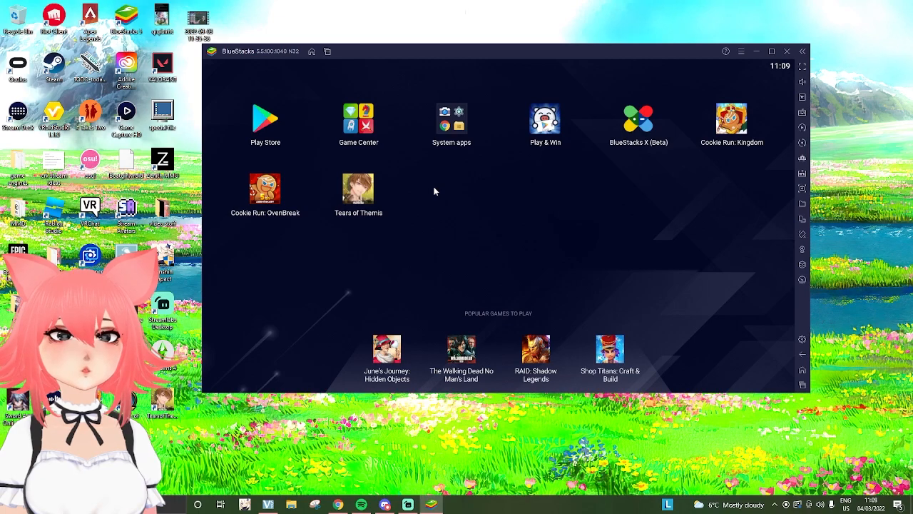
mouse_move(315, 117)
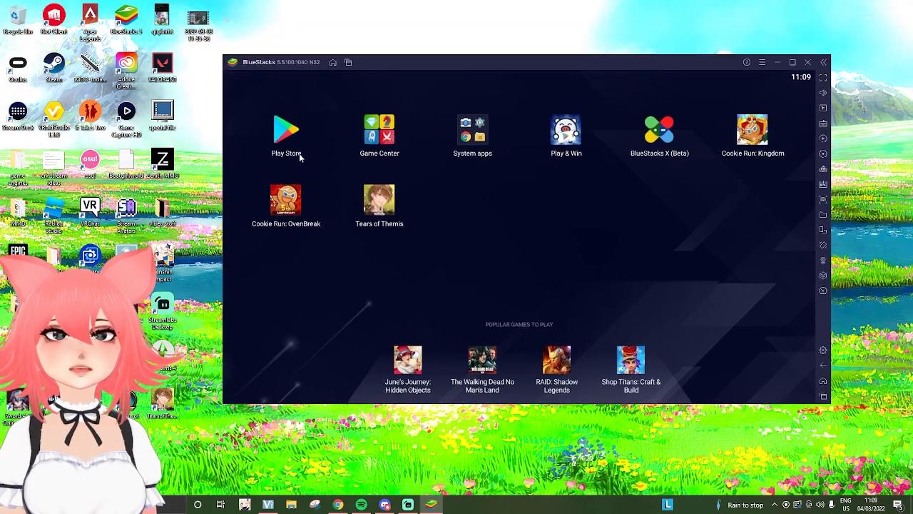
left_click(286, 130)
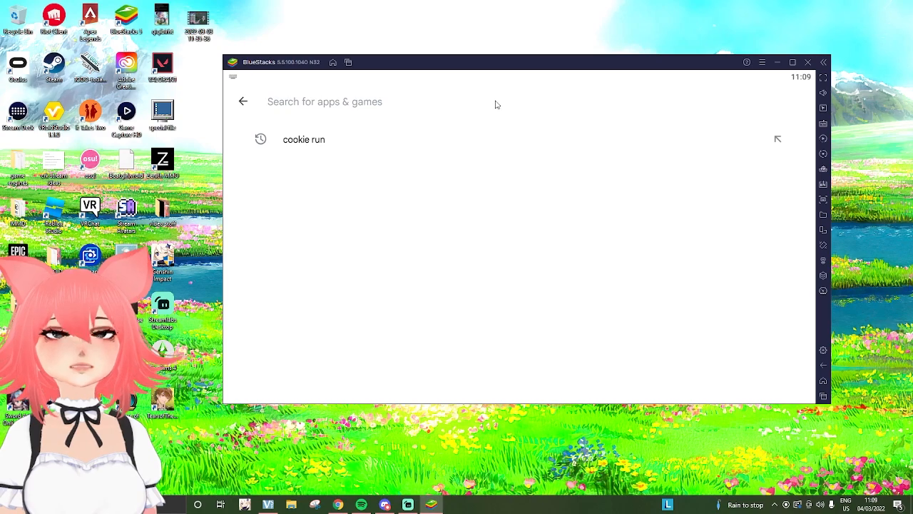
type("cookie run kingdom")
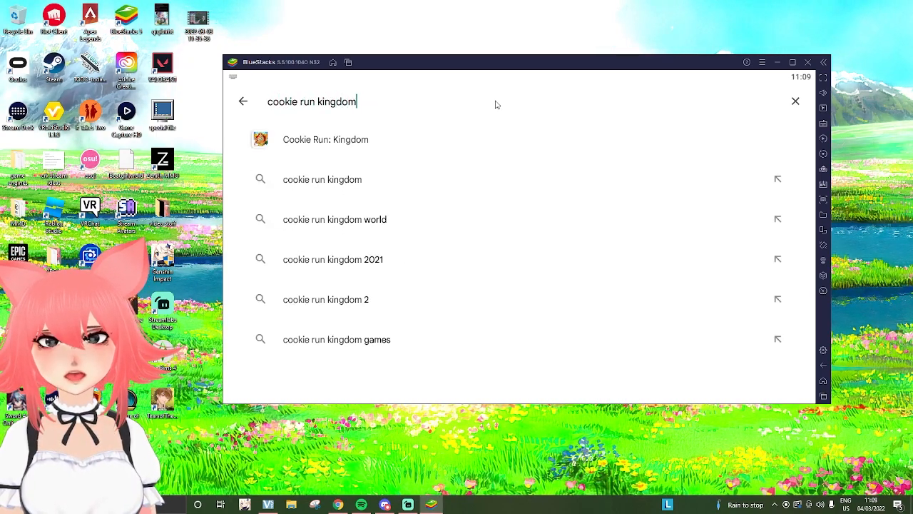
left_click(325, 140)
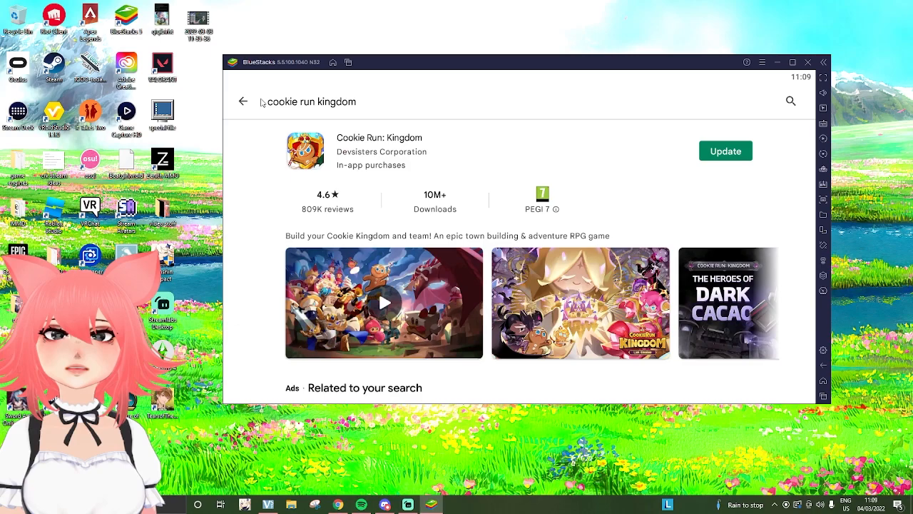
left_click(242, 100)
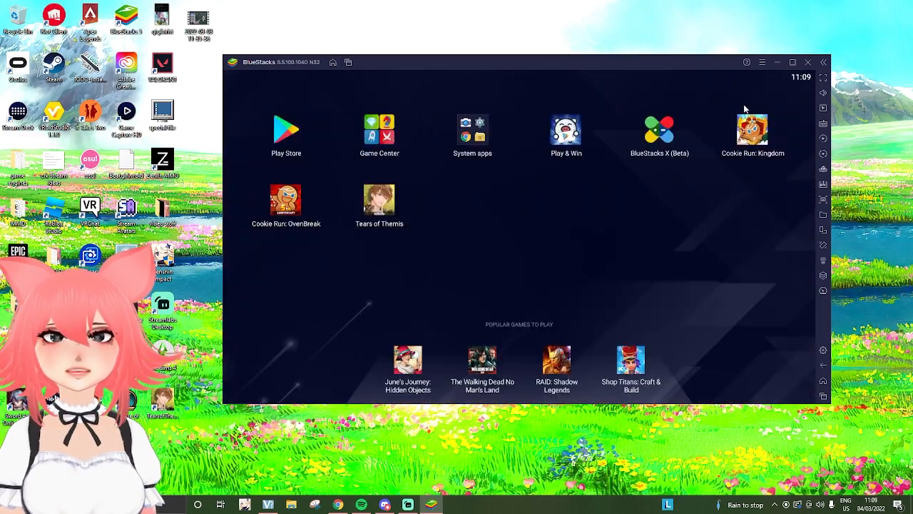